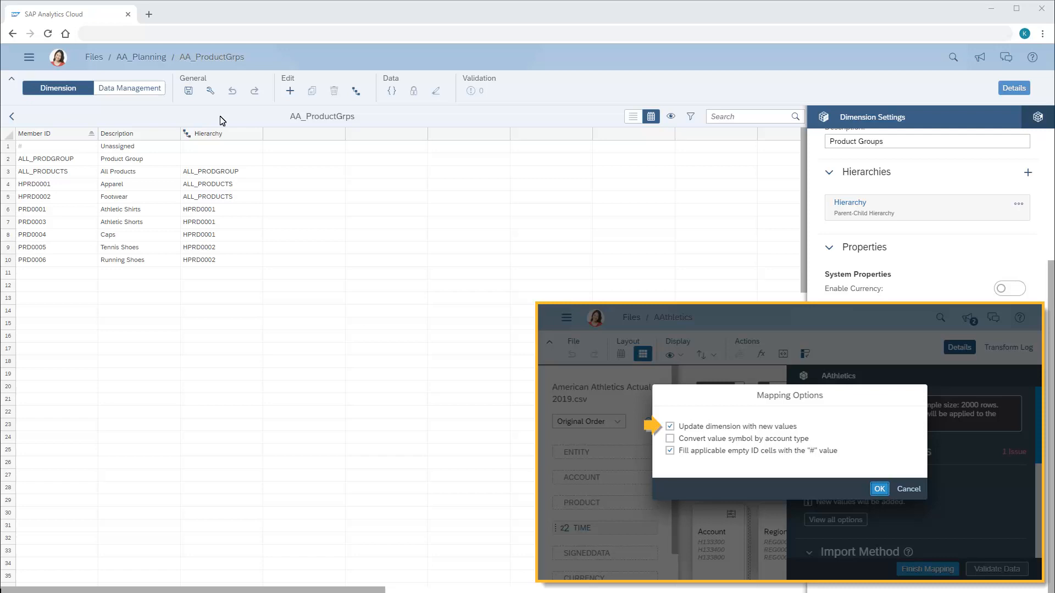
# Return from the AA_ProductGrps dimension to the AA_Planning model's dimension list.
pyautogui.click(879, 489)
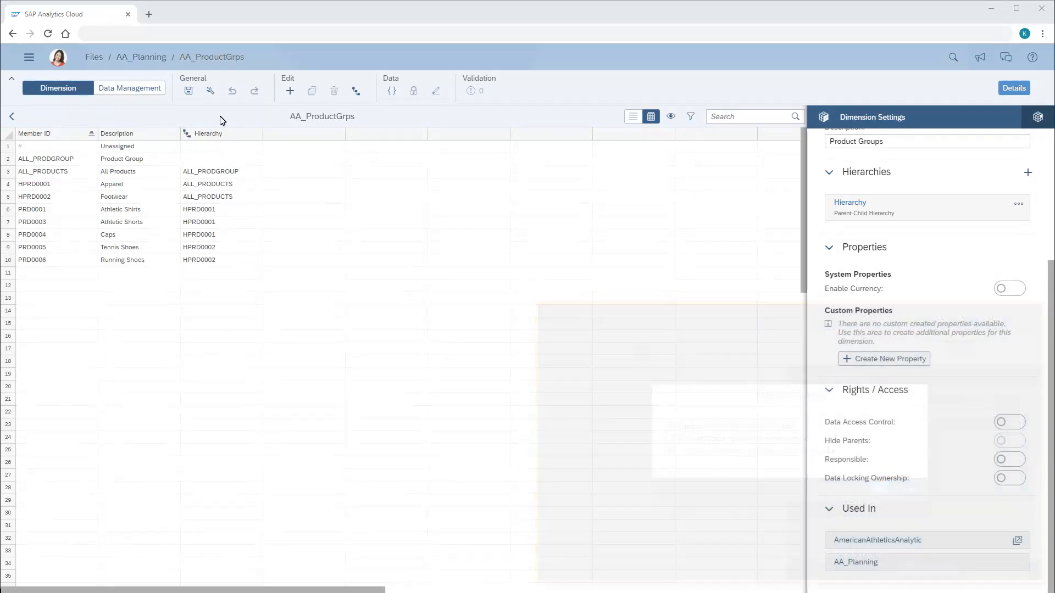
pyautogui.click(141, 57)
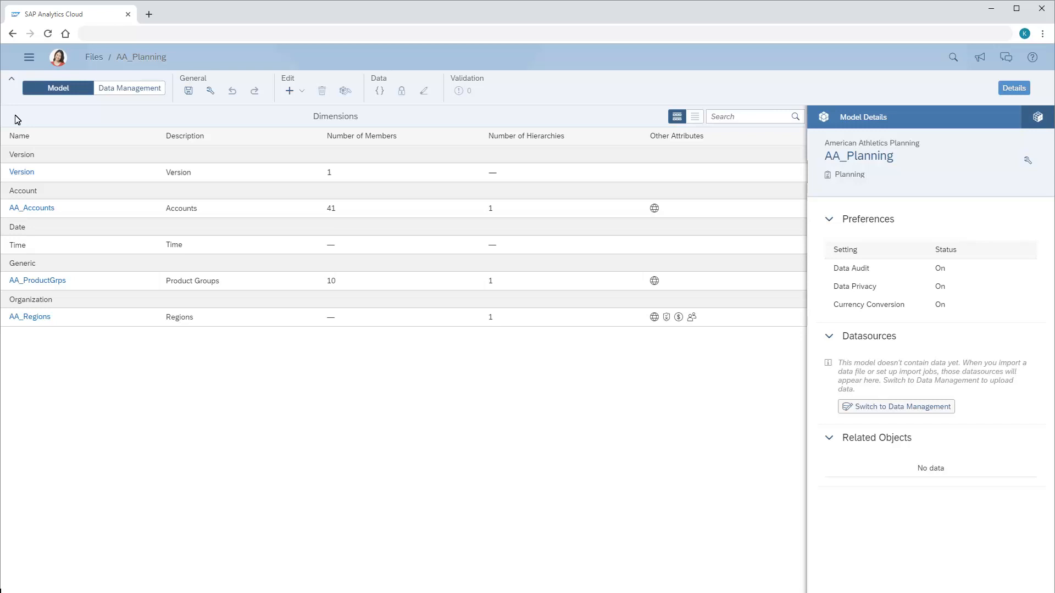
pyautogui.moveTo(31, 70)
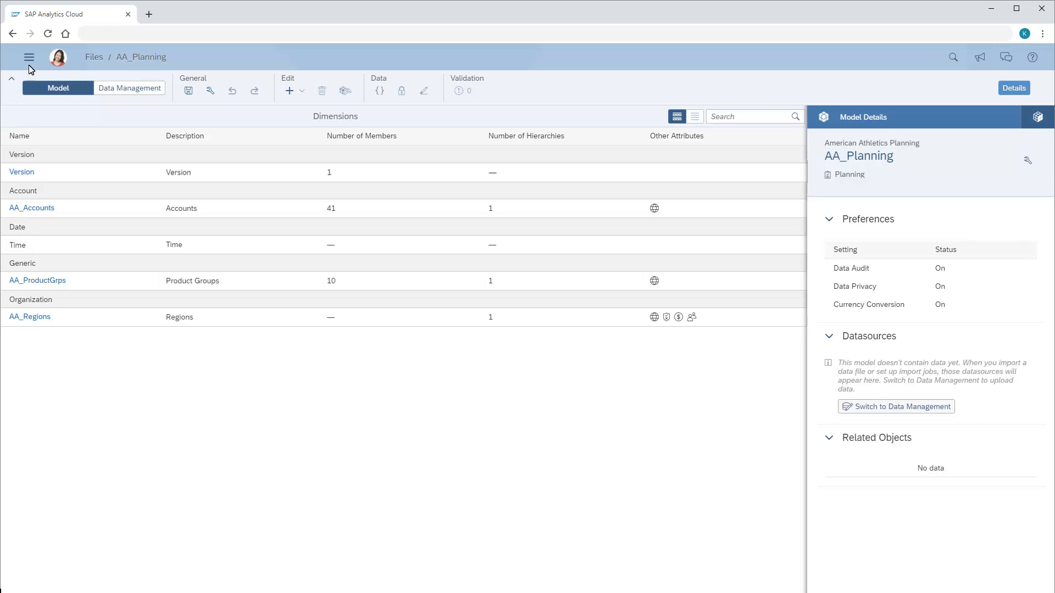
# Browse public dimensions, search 'Product Groups' and open AA_ProductGrps.
pyautogui.click(29, 58)
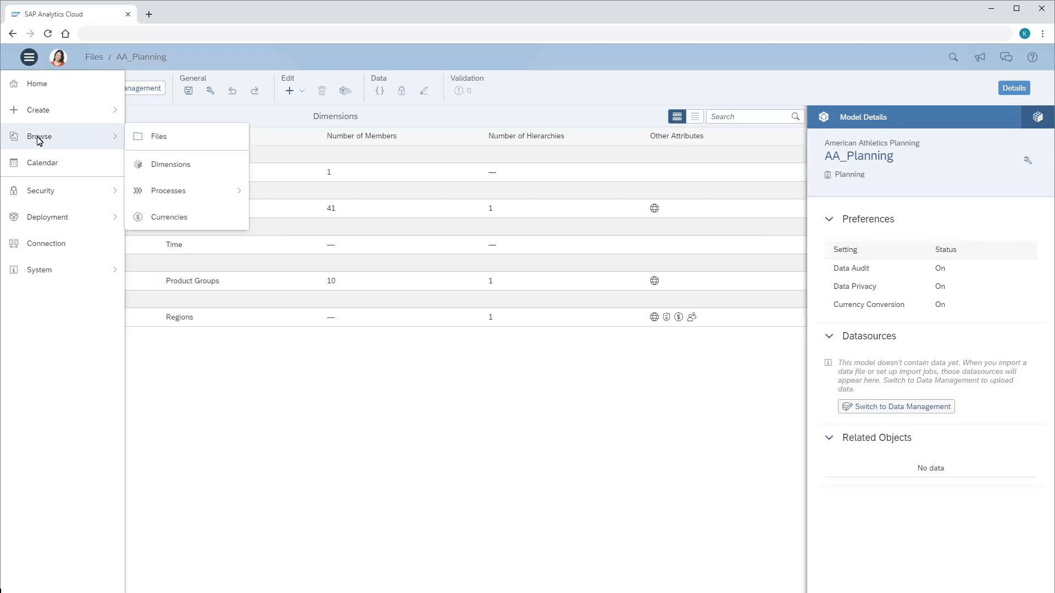
pyautogui.click(170, 165)
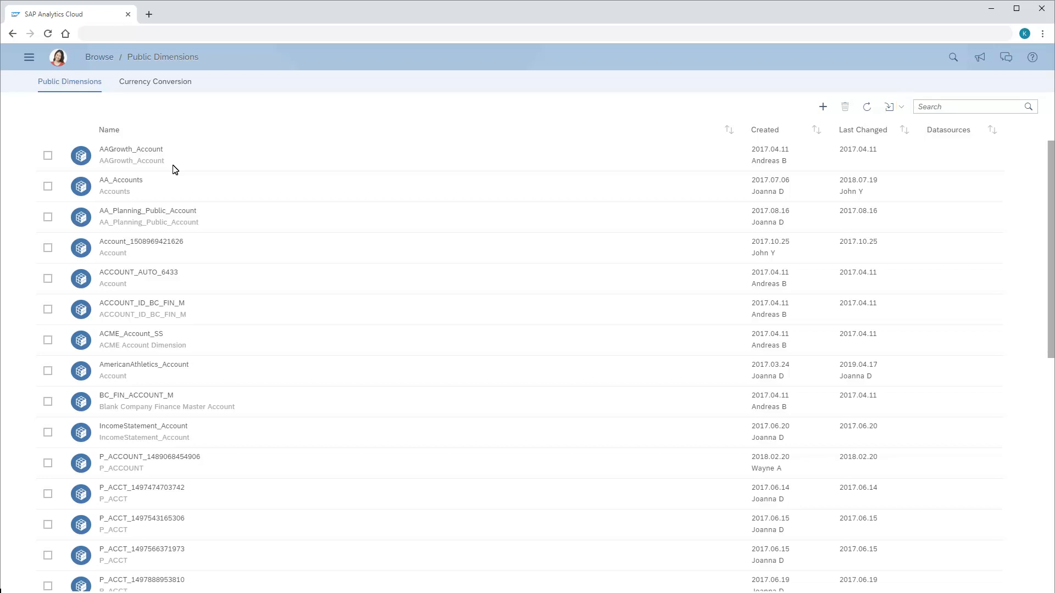
pyautogui.click(969, 107)
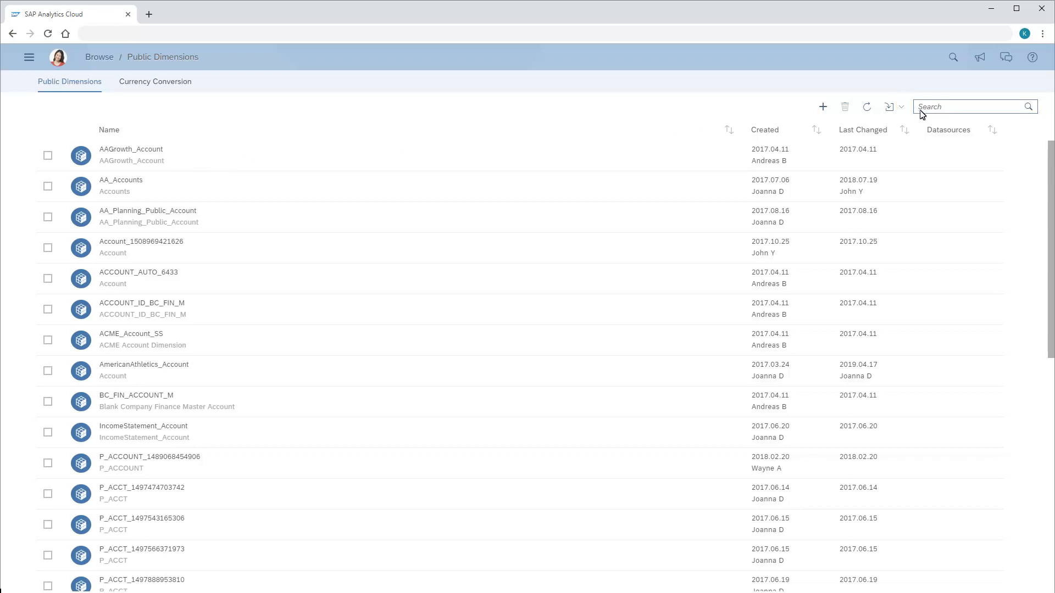
pyautogui.write('Product Groups')
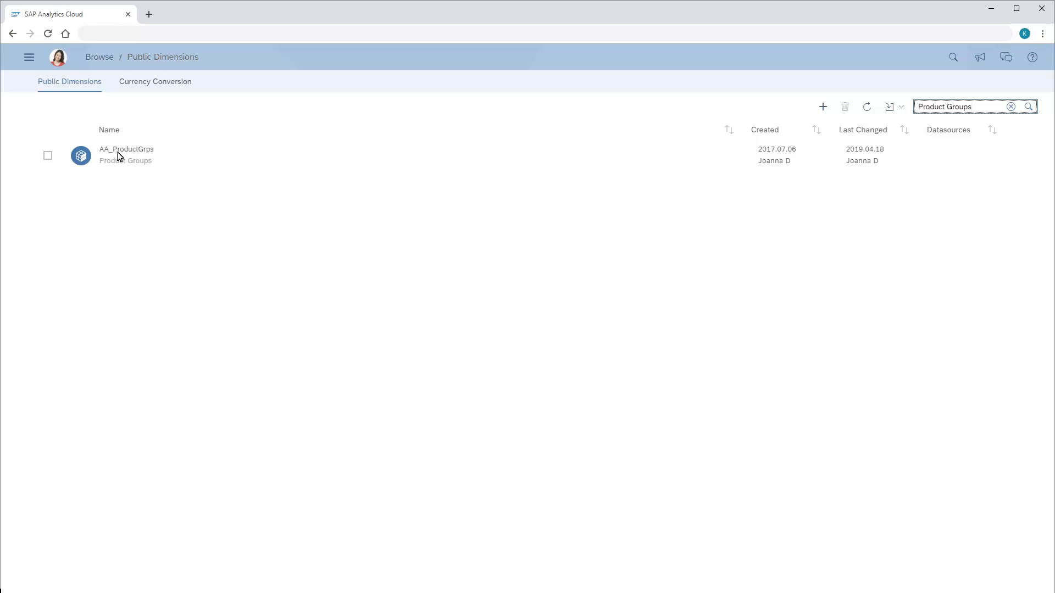
pyautogui.doubleClick(126, 150)
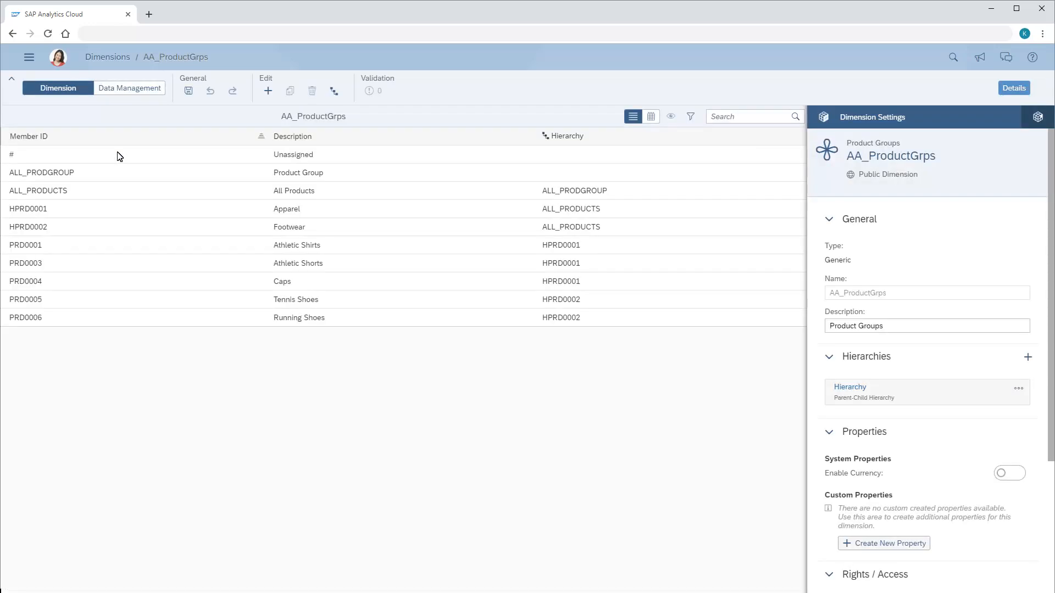
# From Data Management, import American Athletics Actual 2017.csv as a file source into AA_ProductGrps.
pyautogui.click(129, 87)
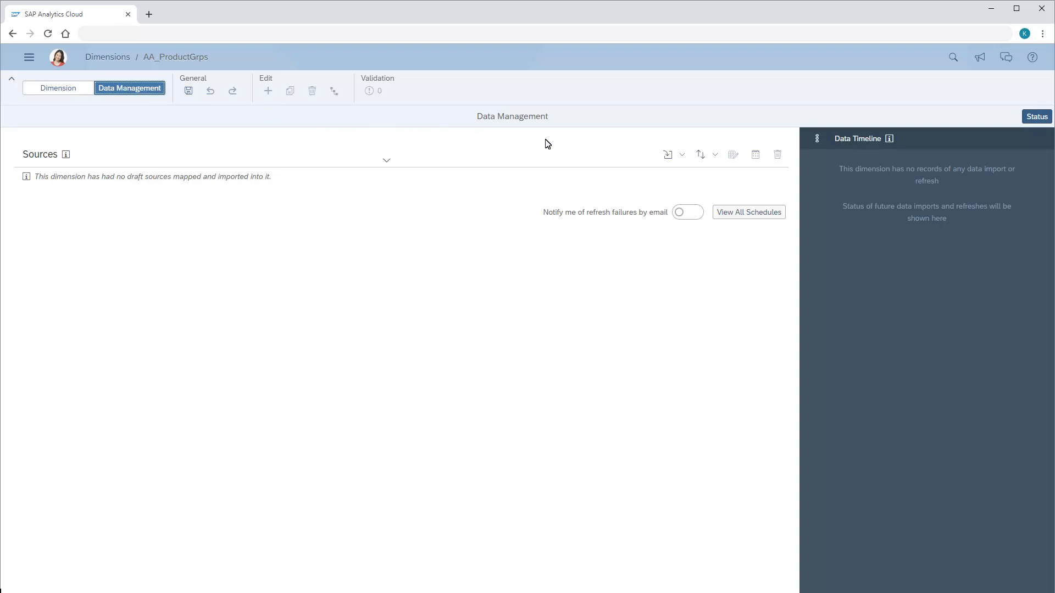
pyautogui.click(668, 154)
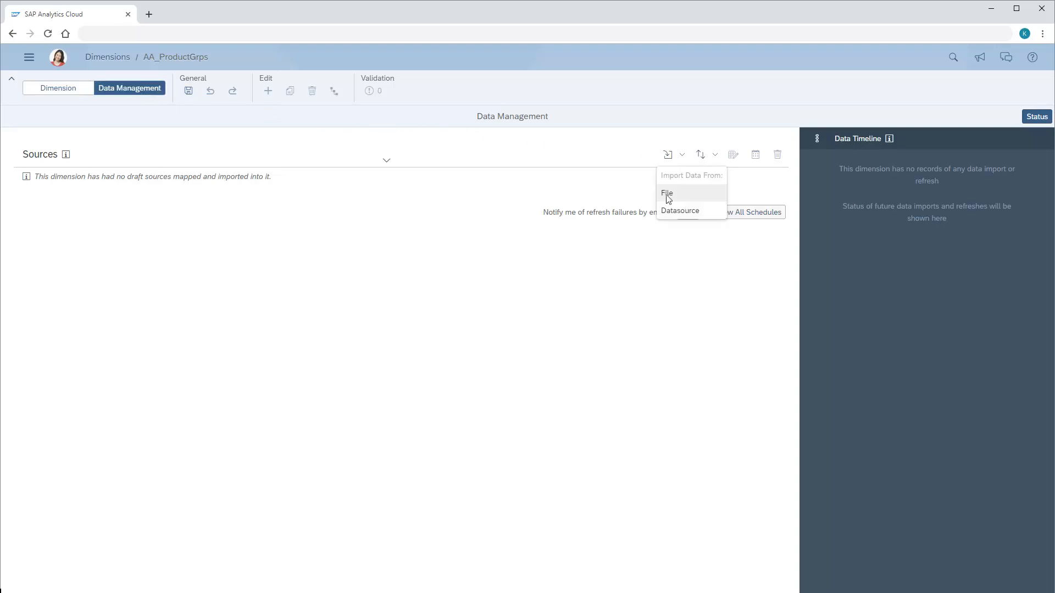
pyautogui.click(666, 192)
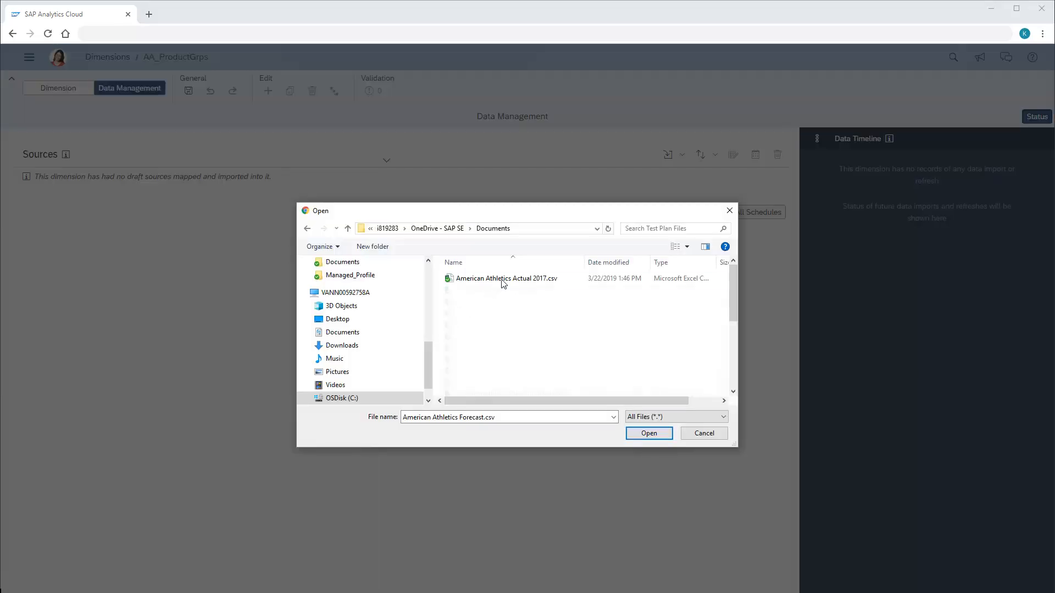
pyautogui.click(649, 433)
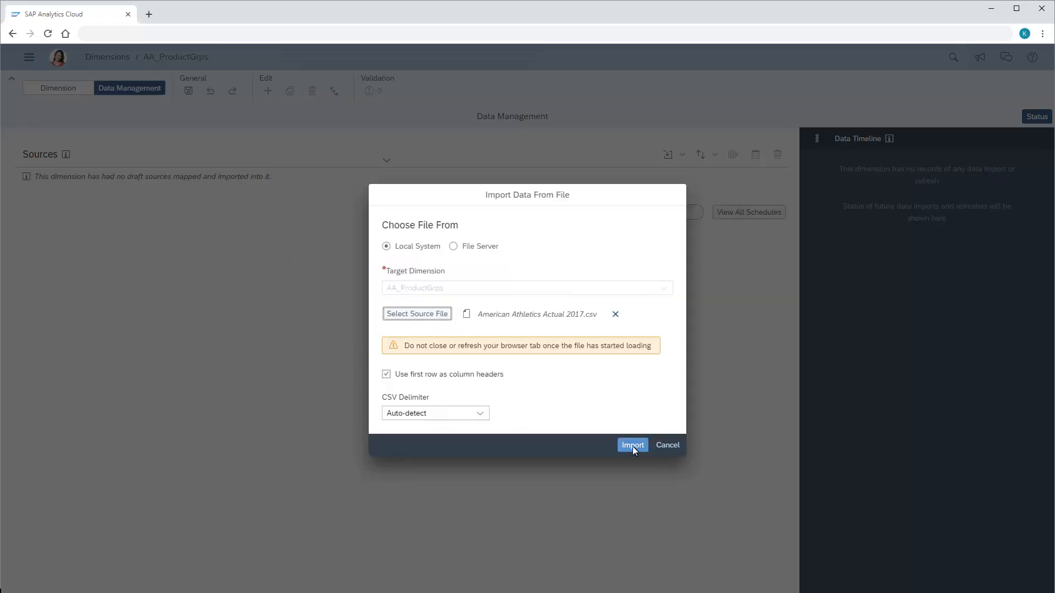
pyautogui.click(633, 445)
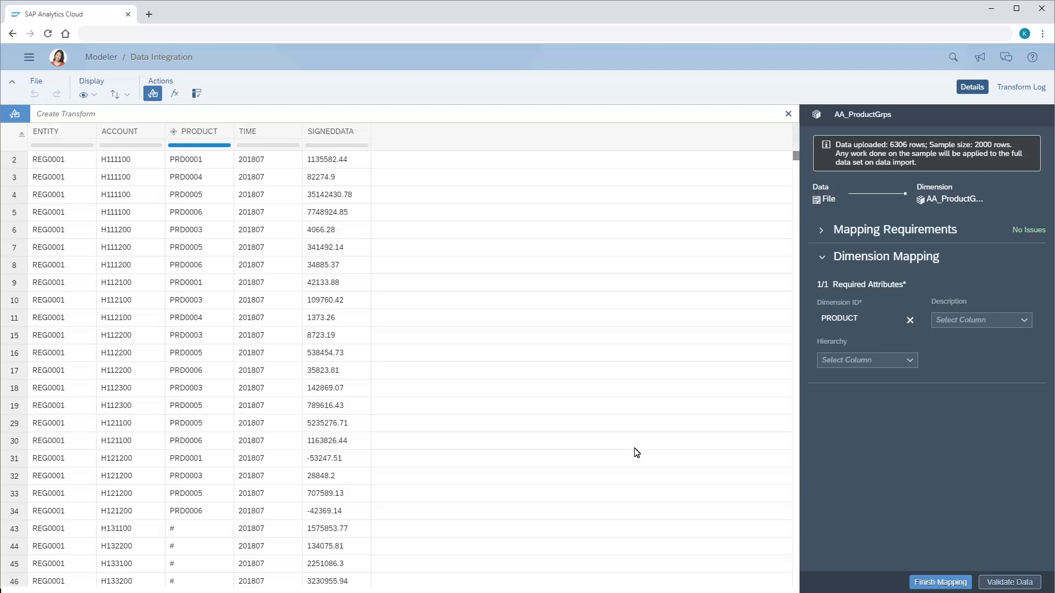
# Finish the mapping and confirm, importing the CSV's 6306 rows into AA_ProductGrps.
pyautogui.click(941, 582)
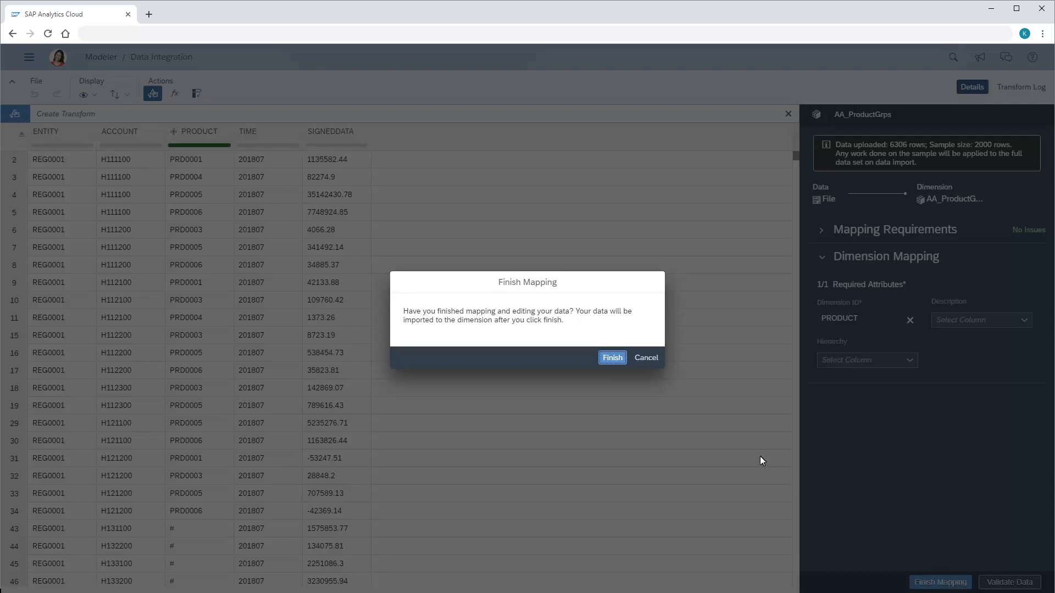
pyautogui.click(612, 358)
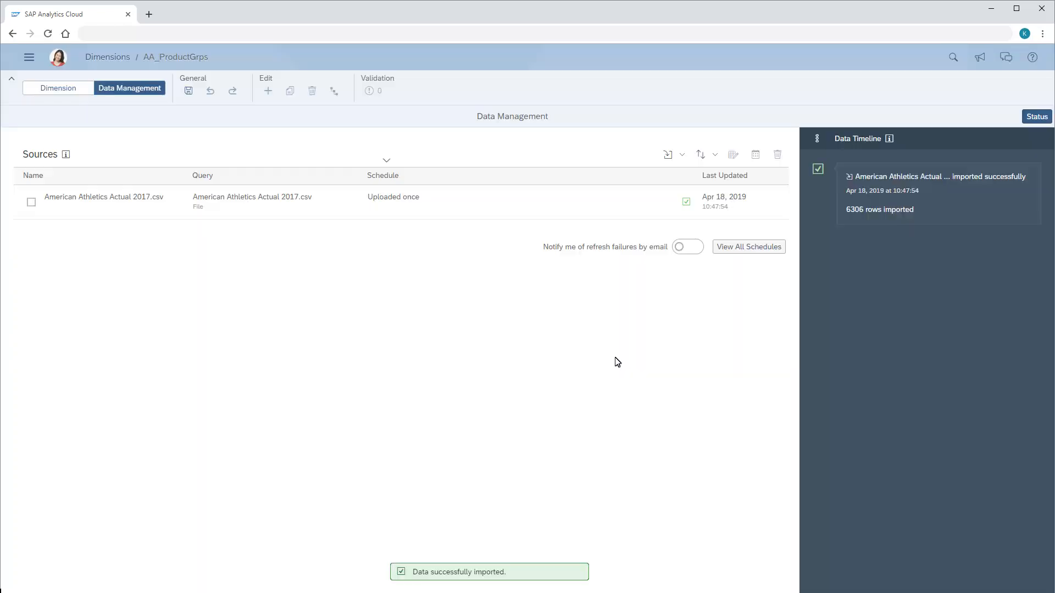
pyautogui.moveTo(604, 356)
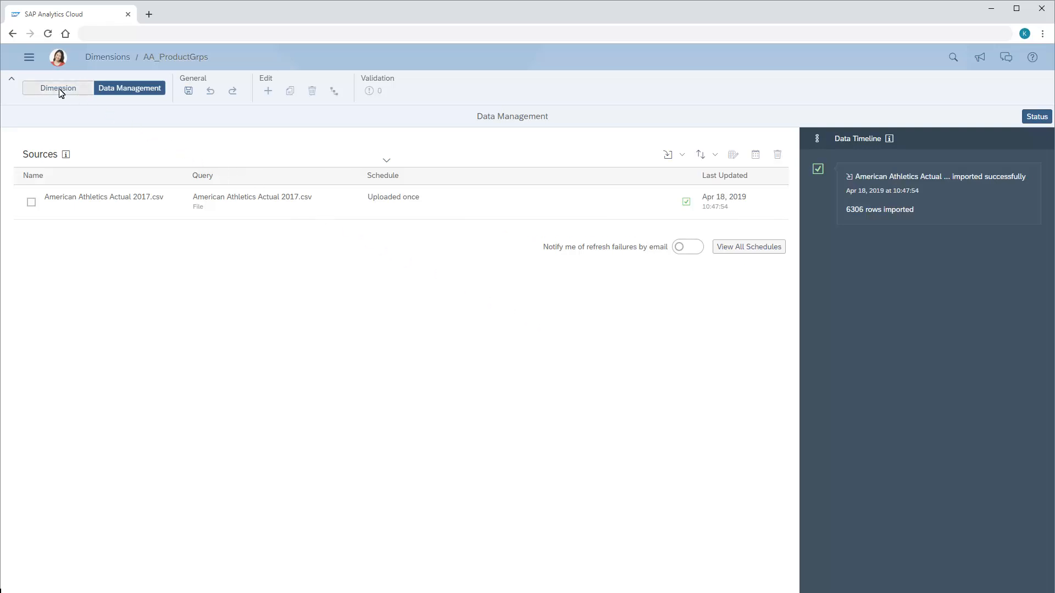
# Go back to the member list and select the new PRD0007 row.
pyautogui.click(58, 88)
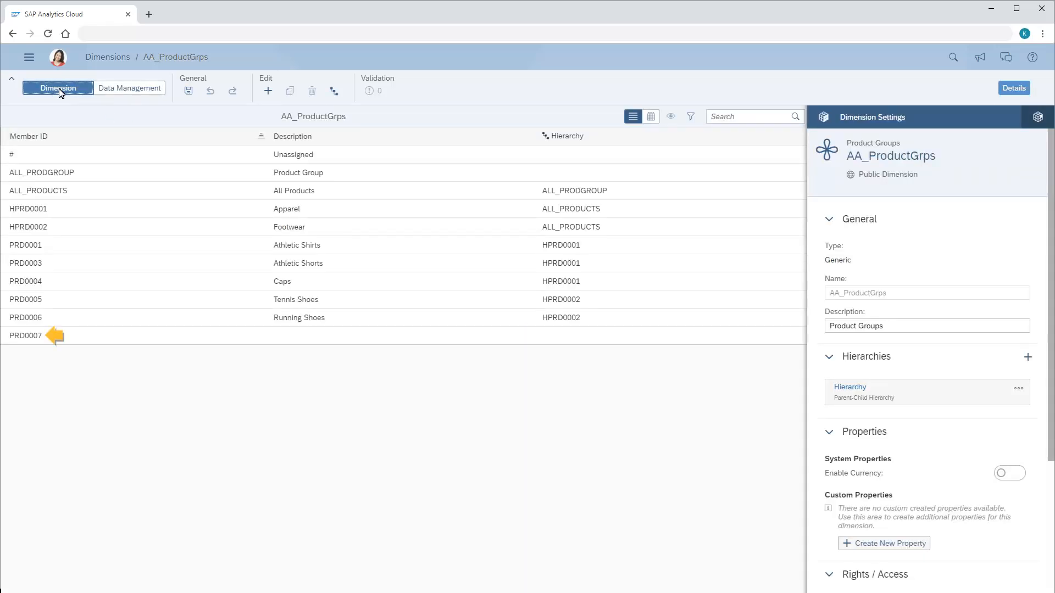
pyautogui.click(437, 335)
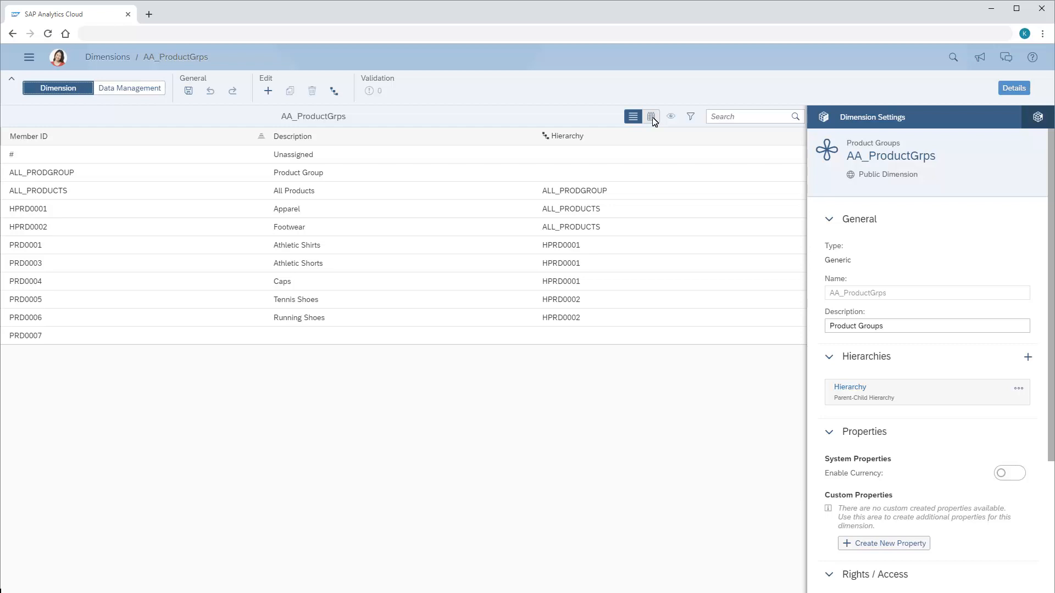
# Show members in Grid view with PRD0007 as Socks under HPRD0002, and save the dimension.
pyautogui.click(650, 117)
pyautogui.write('HPRD0002')
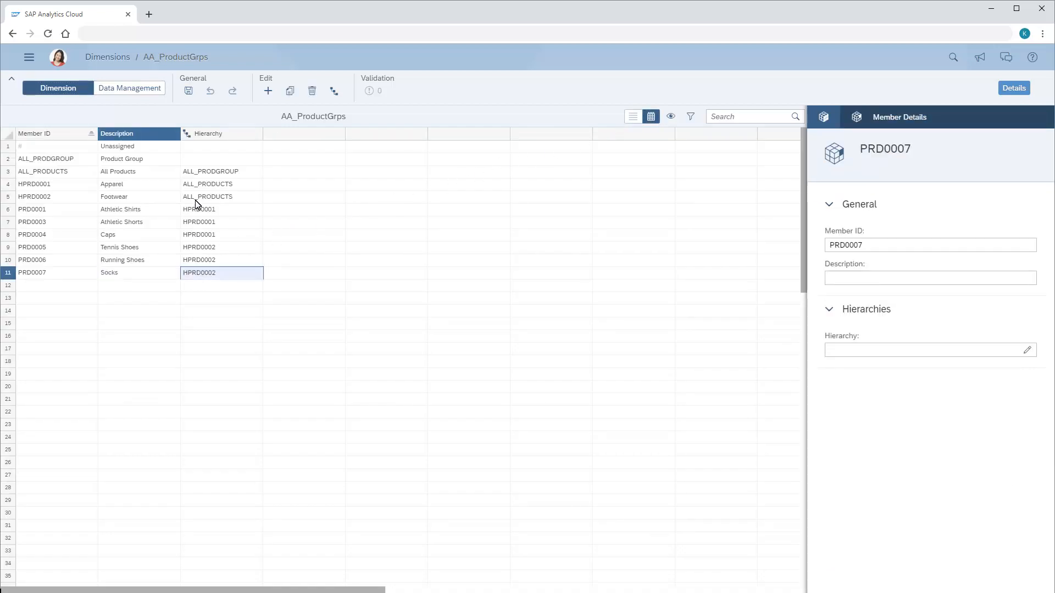
pyautogui.click(188, 92)
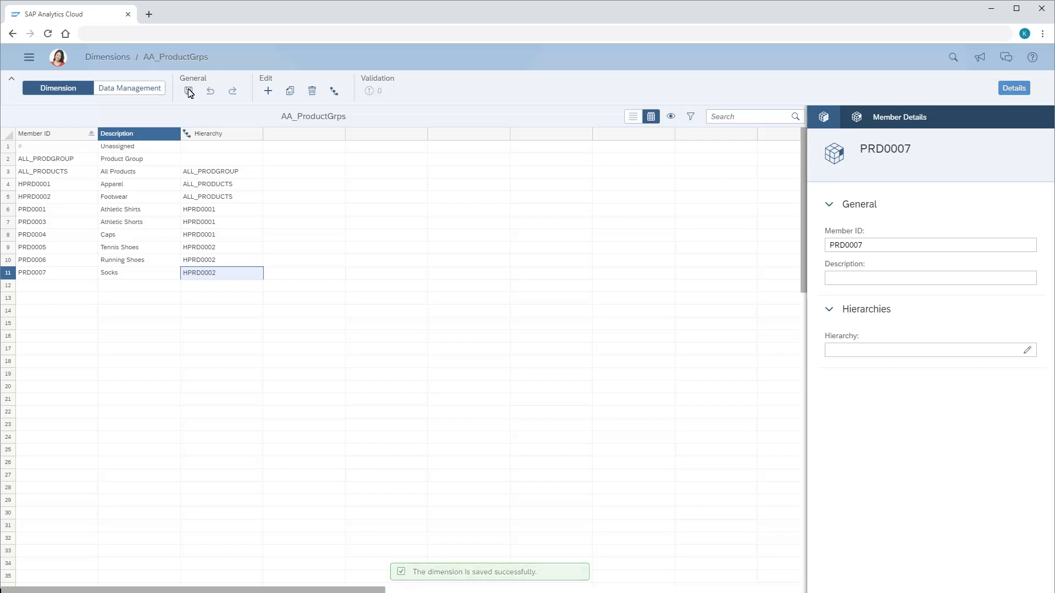